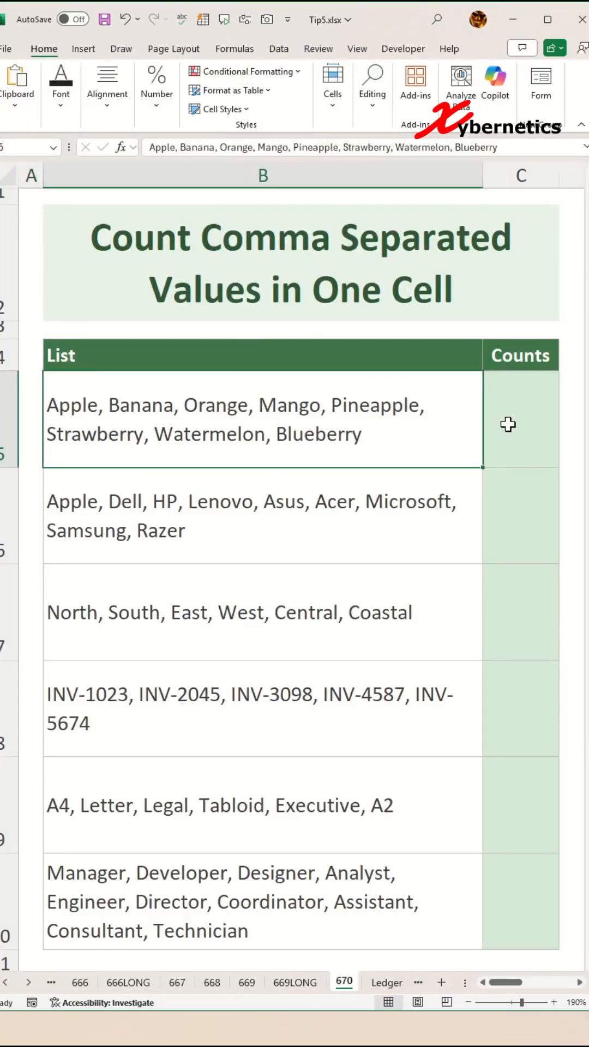
Step: Enter =TEXTSPLIT(B5,",") in C5 so the first list's items spill across row 5
{"action": "left_click", "coordinate": [520, 419]}
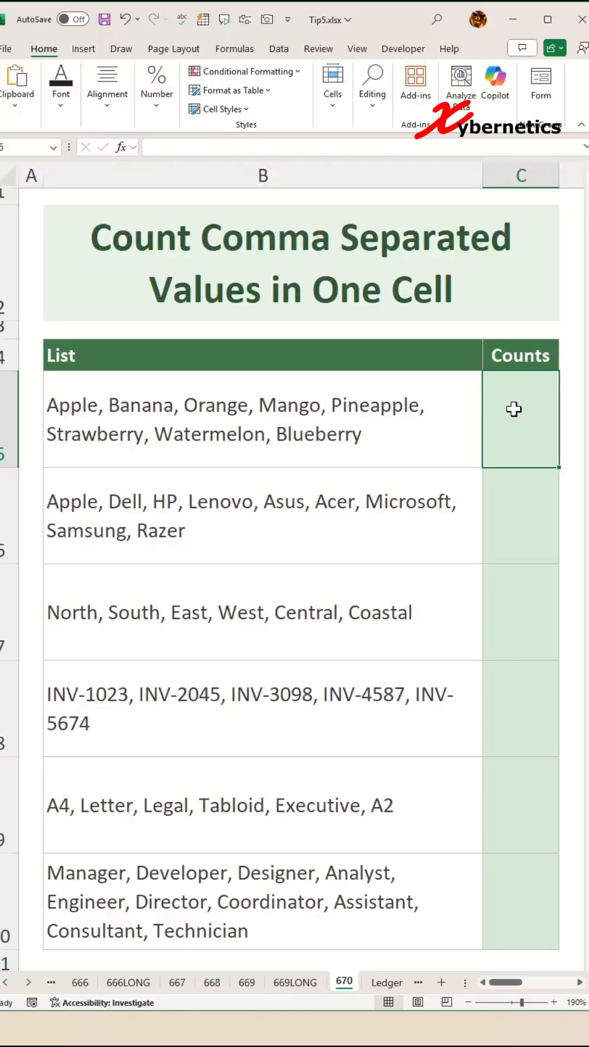
{"action": "type", "text": "=TEXTSPLIT("}
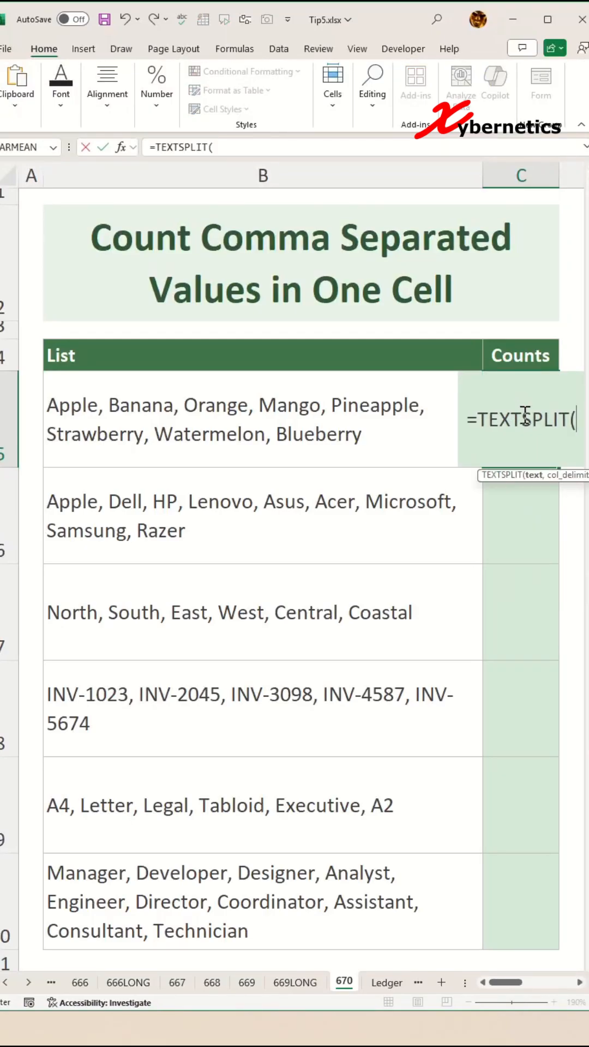
{"action": "mouse_move", "coordinate": [170, 433]}
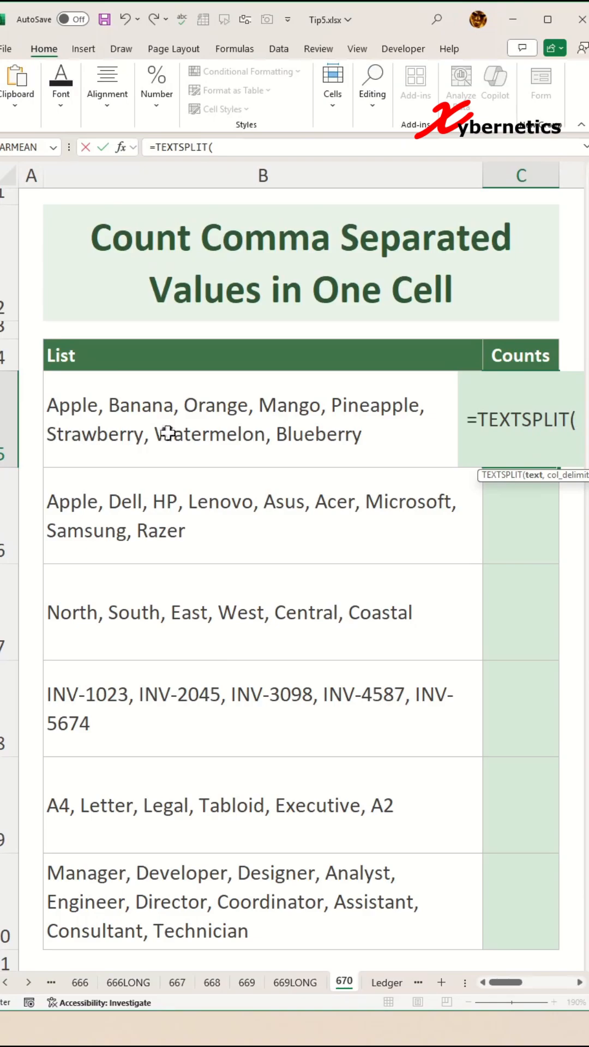
{"action": "mouse_move", "coordinate": [234, 411]}
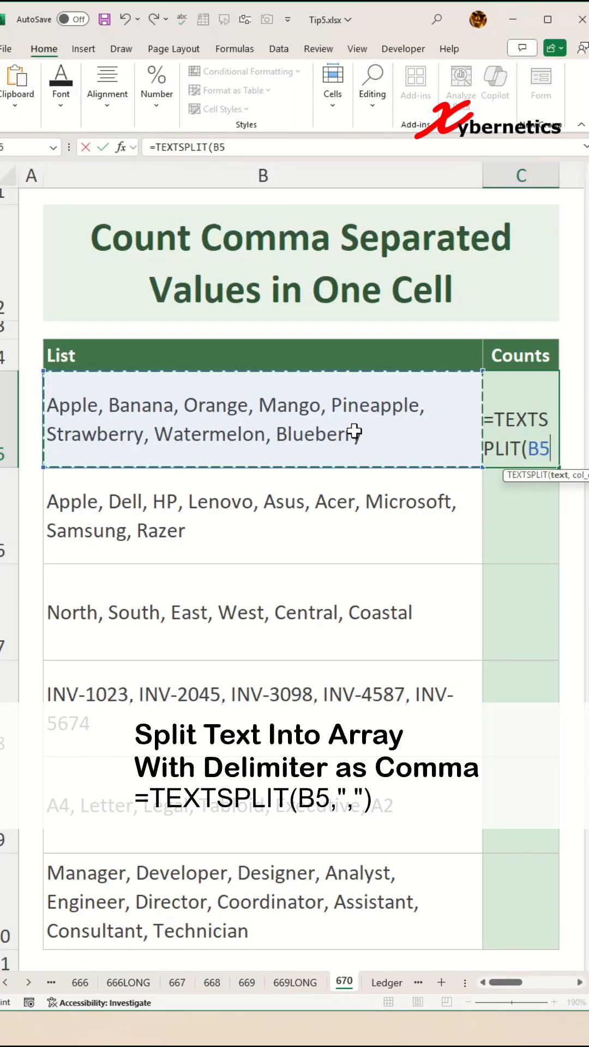
{"action": "type", "text": ",\","}
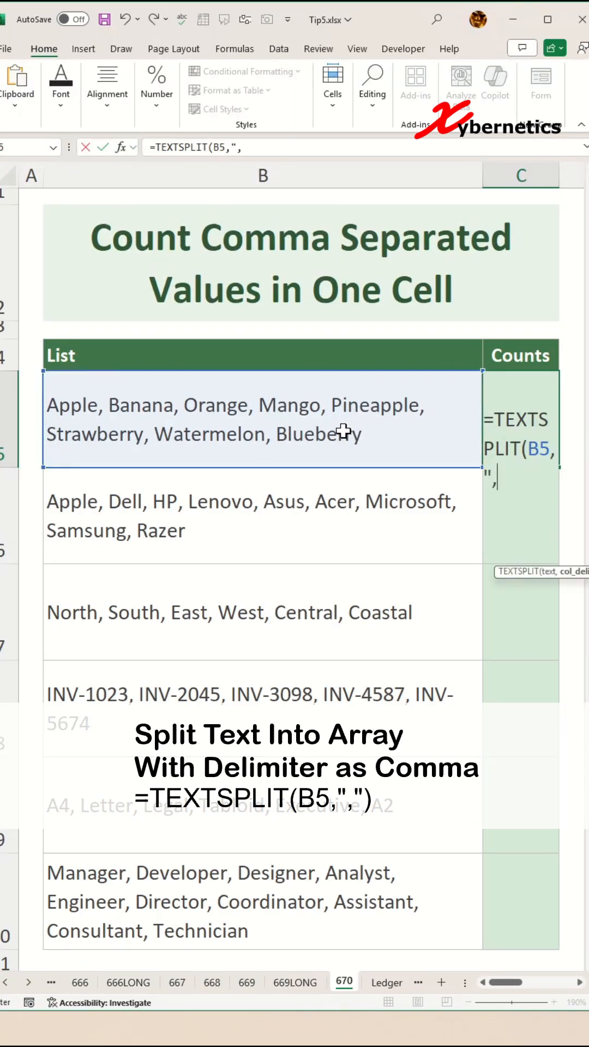
{"action": "type", "text": "\")"}
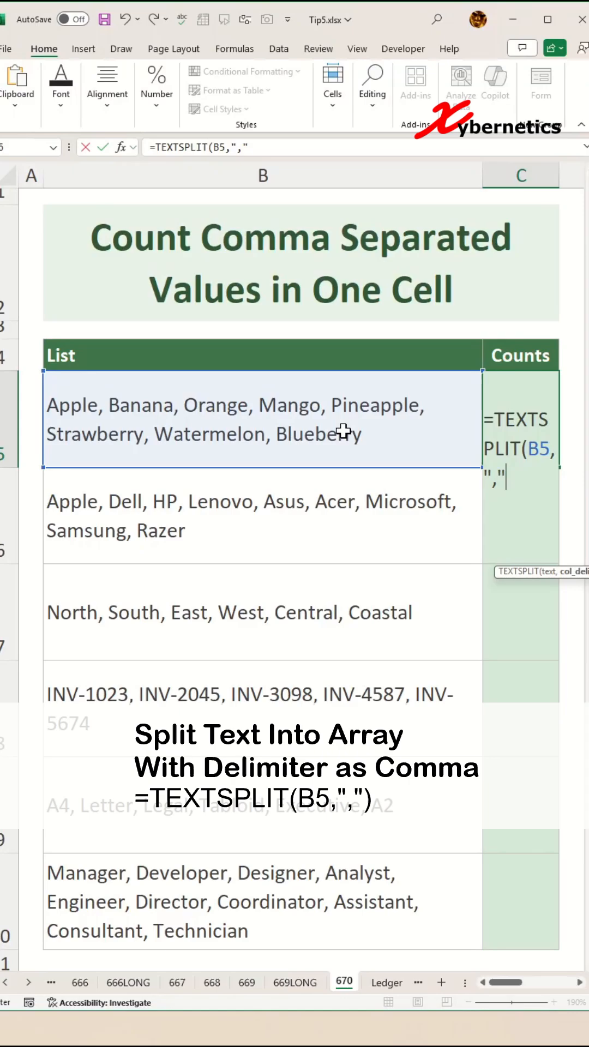
{"action": "key", "text": "Return"}
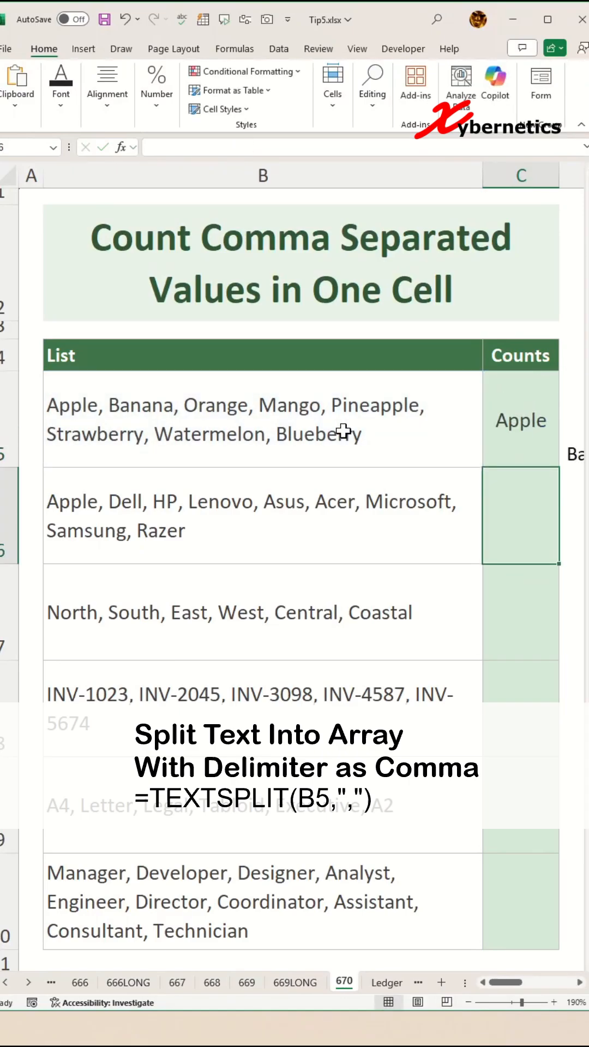
{"action": "left_click", "coordinate": [519, 420]}
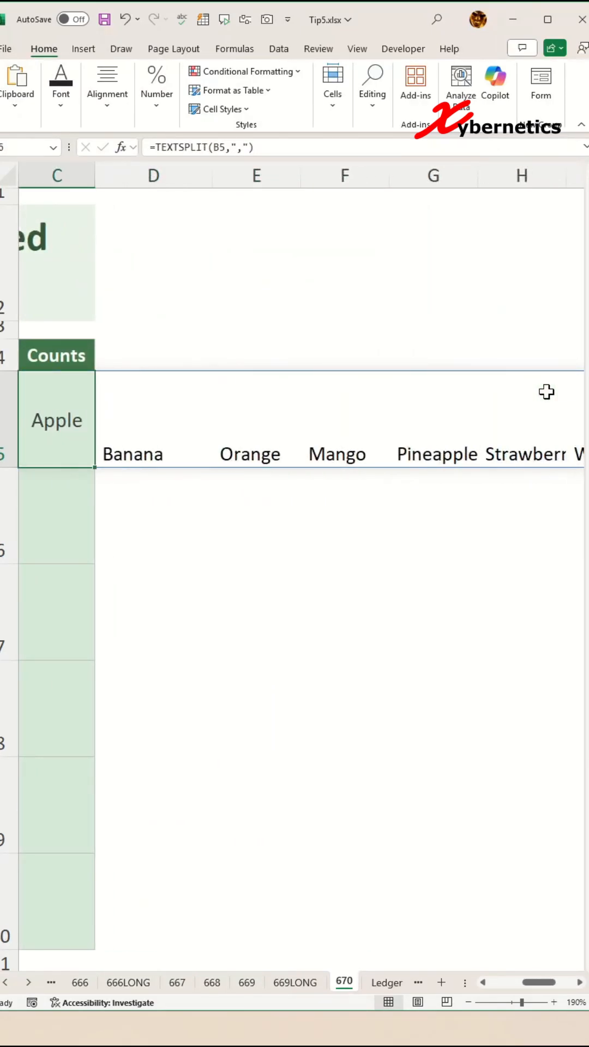
{"action": "left_click", "coordinate": [343, 417]}
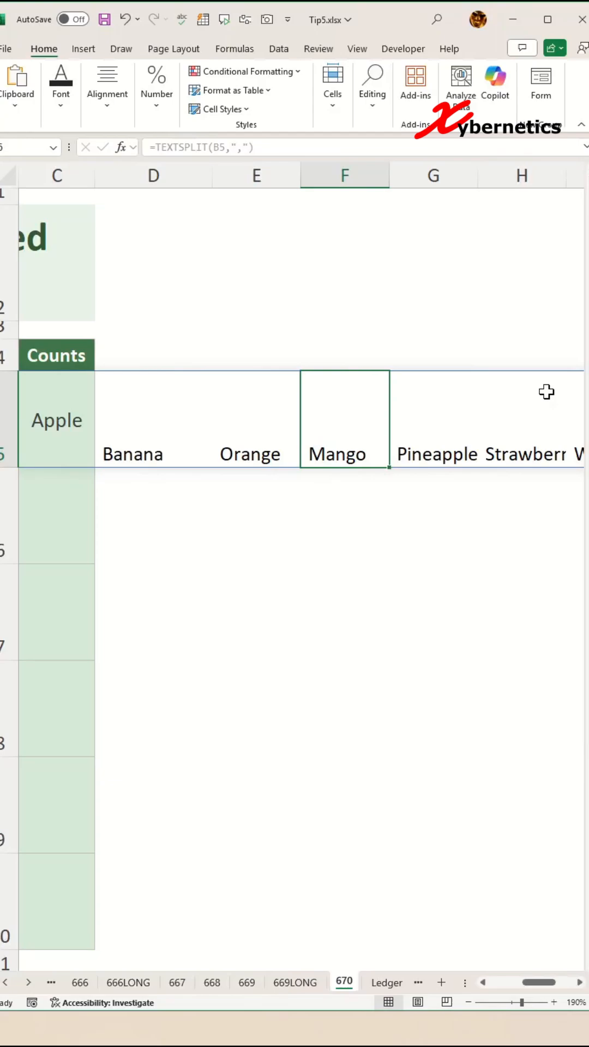
{"action": "scroll", "scroll_direction": "left", "scroll_amount": 3}
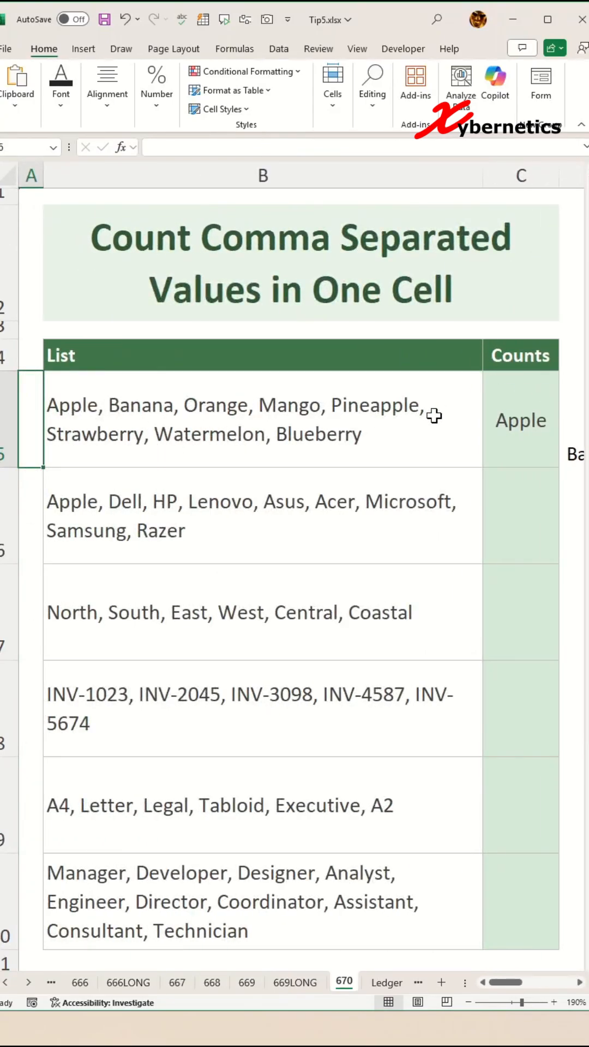
{"action": "left_click", "coordinate": [520, 419]}
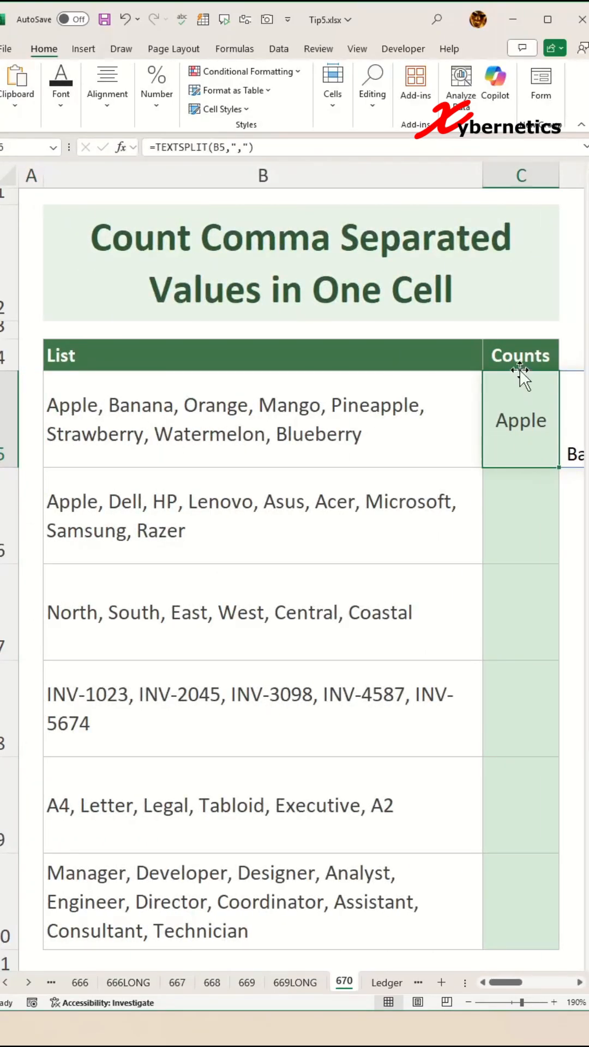
{"action": "mouse_move", "coordinate": [527, 412]}
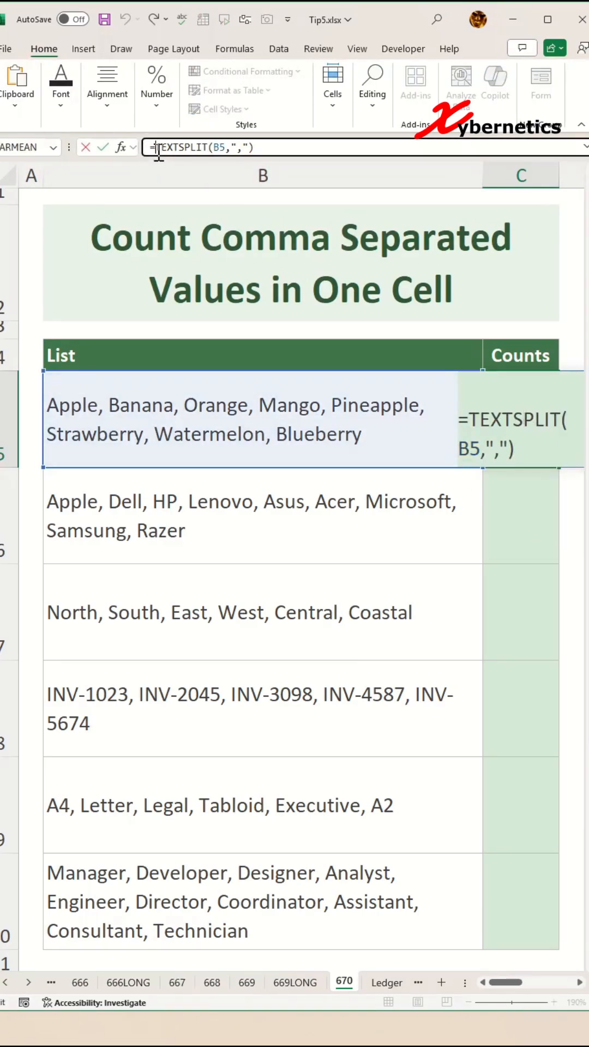
Step: Wrap the split in COUNTA so C5 shows the item count, 8
{"action": "type", "text": "COUNTA("}
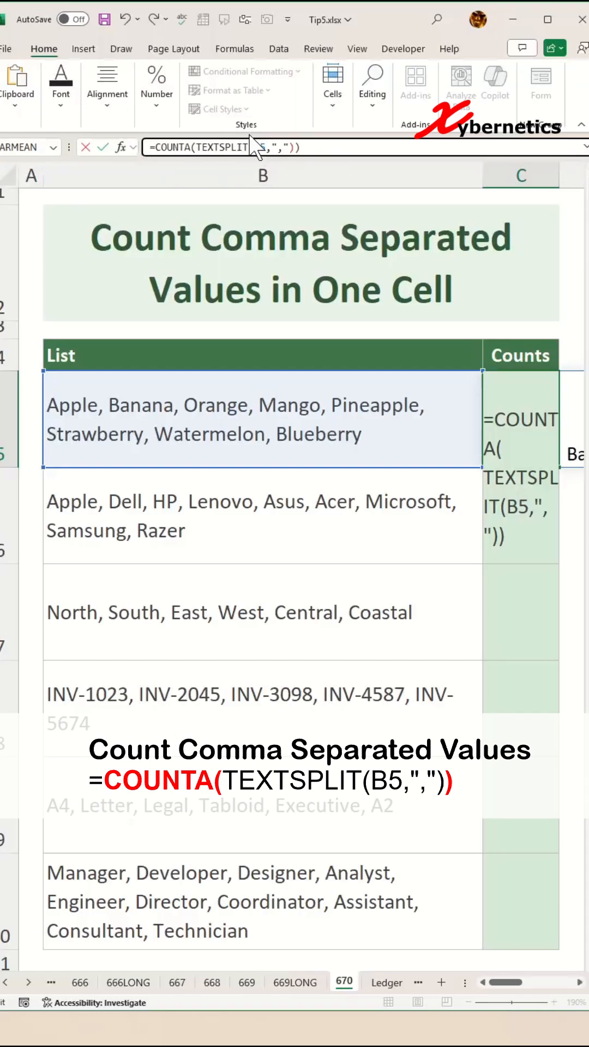
{"action": "key", "text": "Return"}
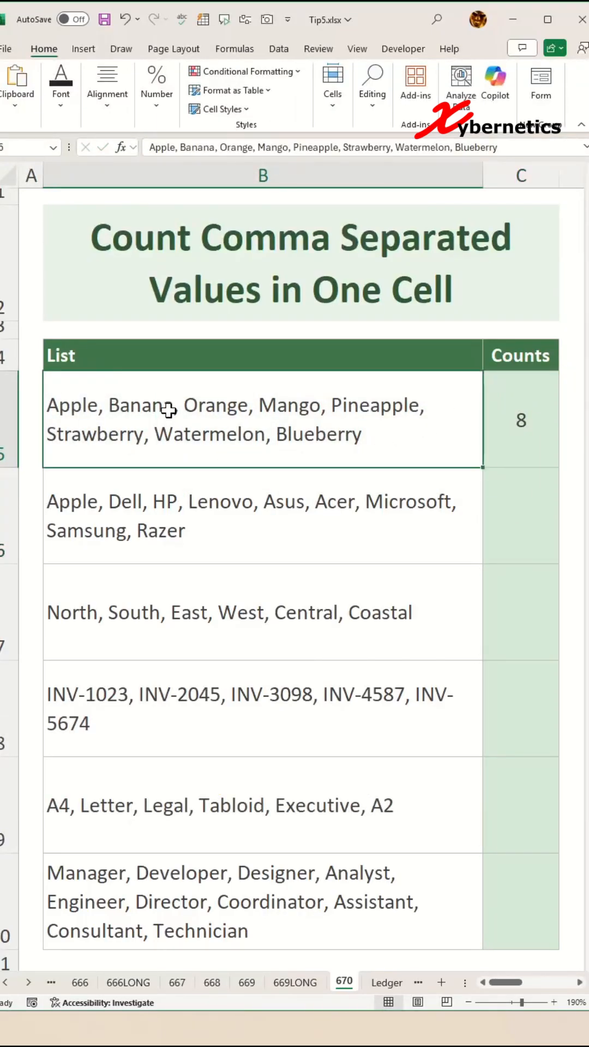
{"action": "mouse_move", "coordinate": [133, 400]}
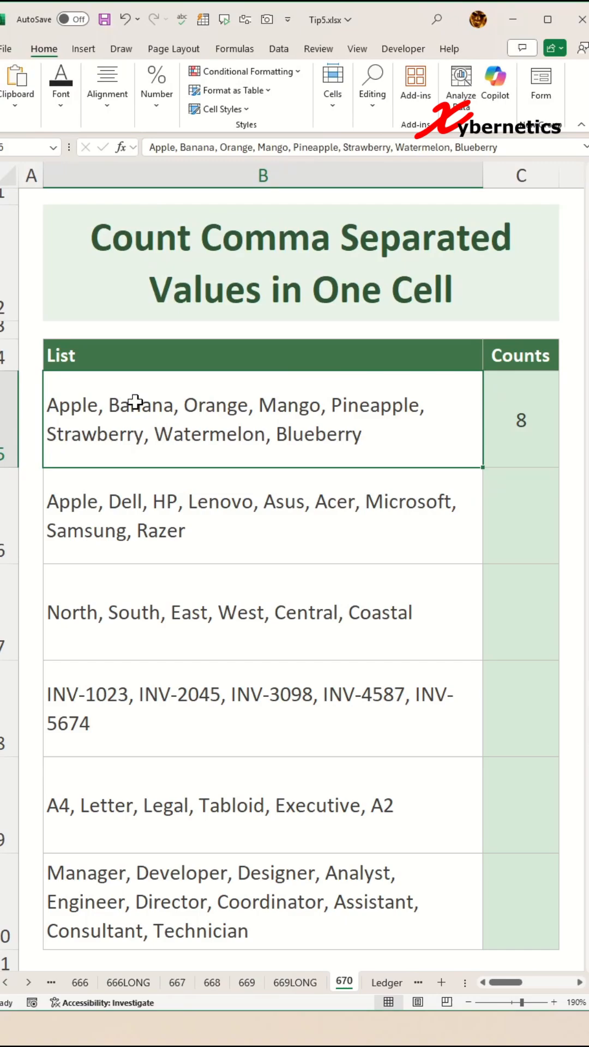
{"action": "mouse_move", "coordinate": [352, 429]}
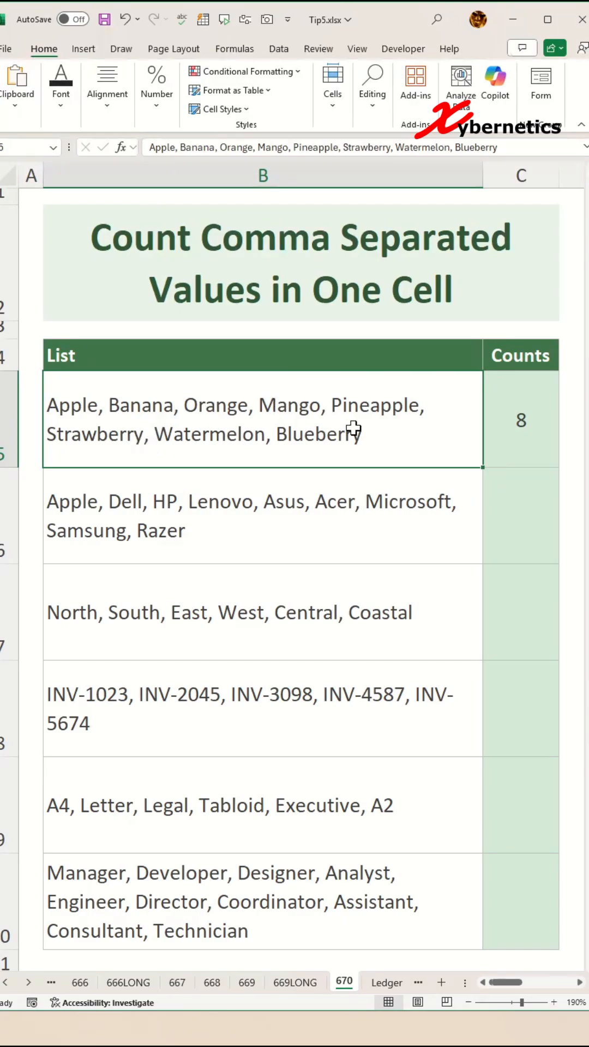
Step: Fill the count formula down to C10 and empty B5, leaving C5 wrongly showing 1
{"action": "left_click", "coordinate": [520, 419]}
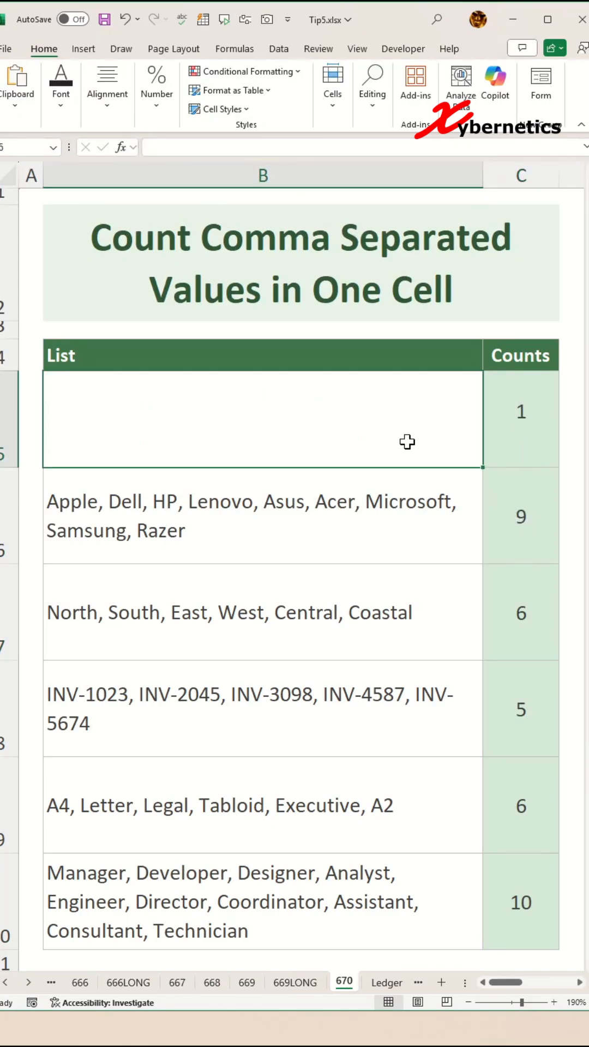
{"action": "left_click", "coordinate": [520, 418]}
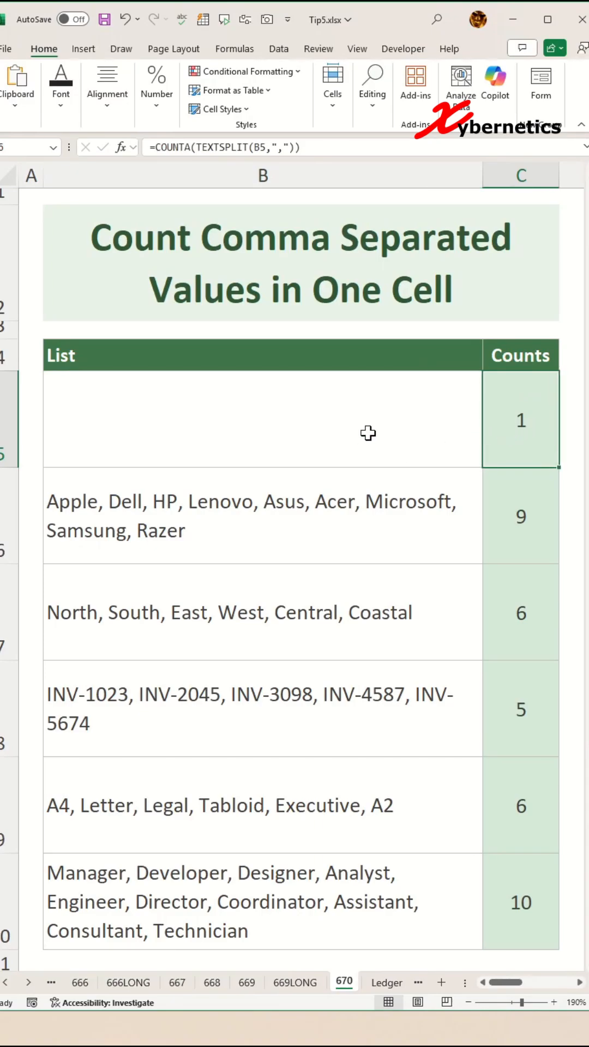
{"action": "left_click", "coordinate": [261, 419]}
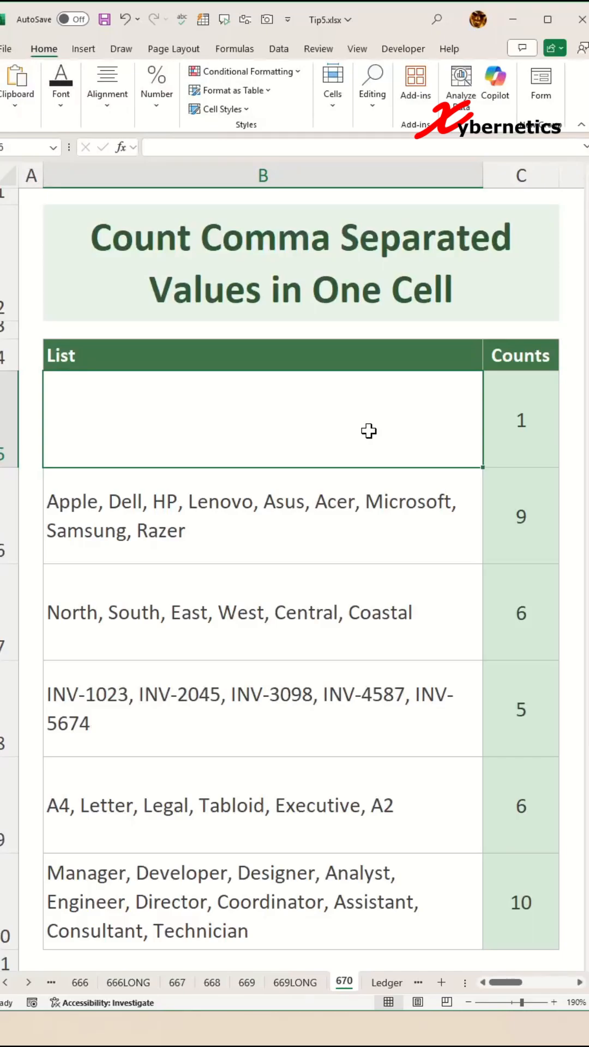
{"action": "mouse_move", "coordinate": [527, 412]}
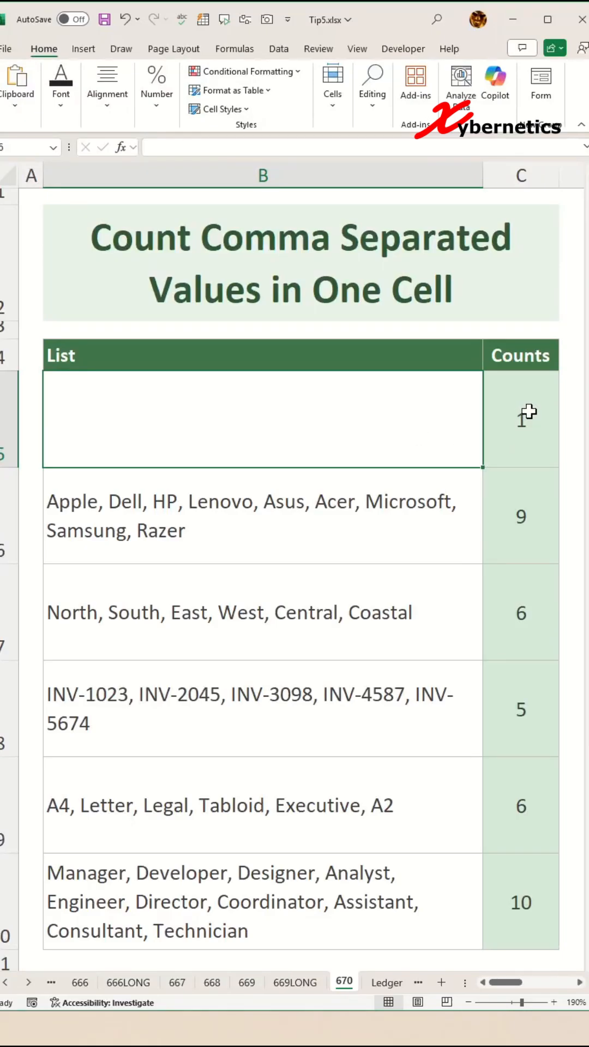
{"action": "left_click", "coordinate": [520, 418]}
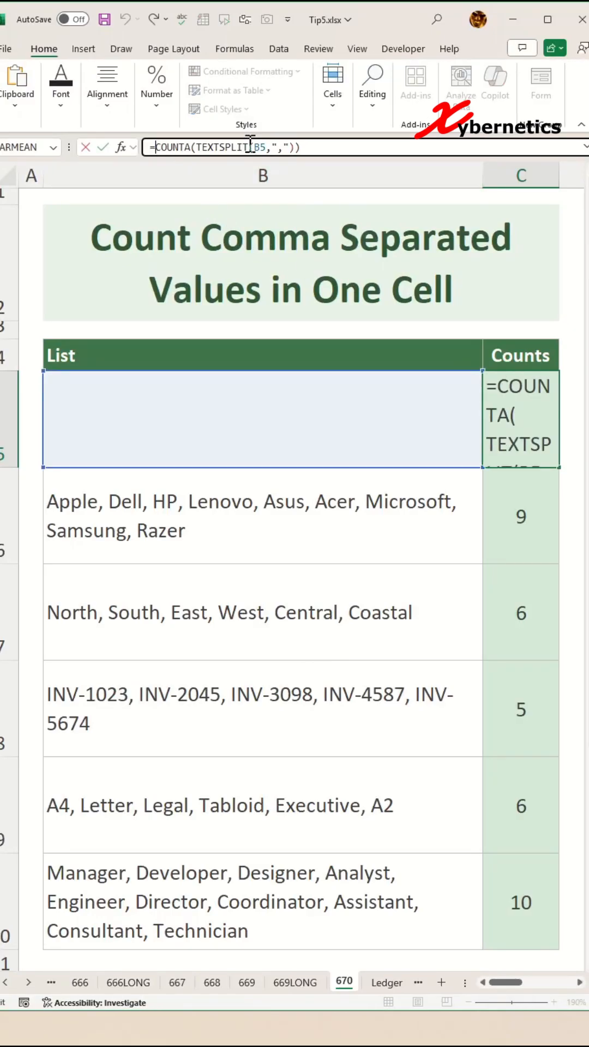
Step: Wrap the count as =IF(B5<>"",COUNTA(TEXTSPLIT(B5,",")),0) so blank lists show 0, and fill down
{"action": "type", "text": "IF(B5"}
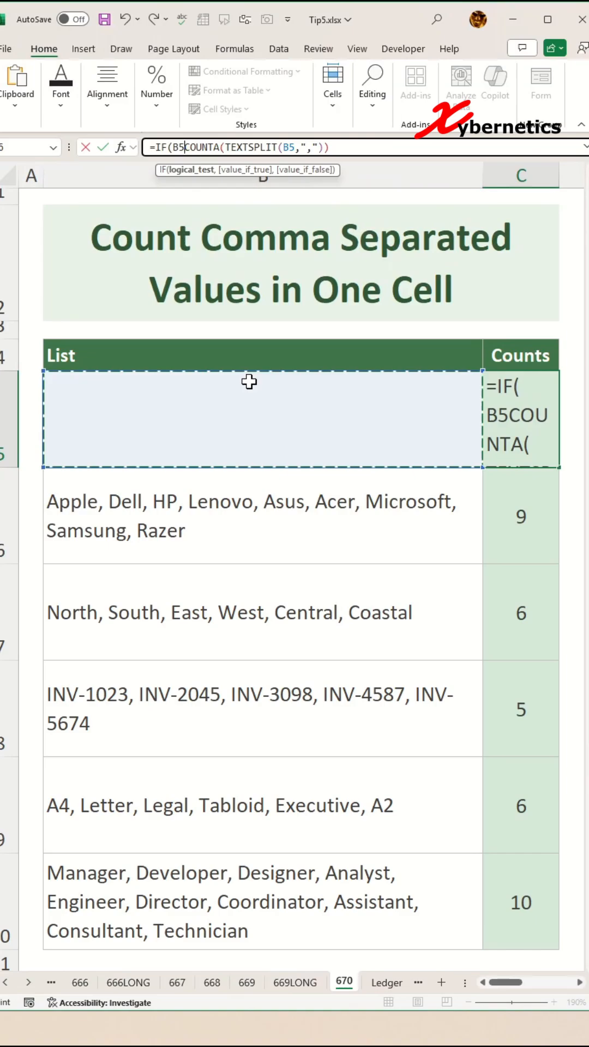
{"action": "type", "text": "<>"}
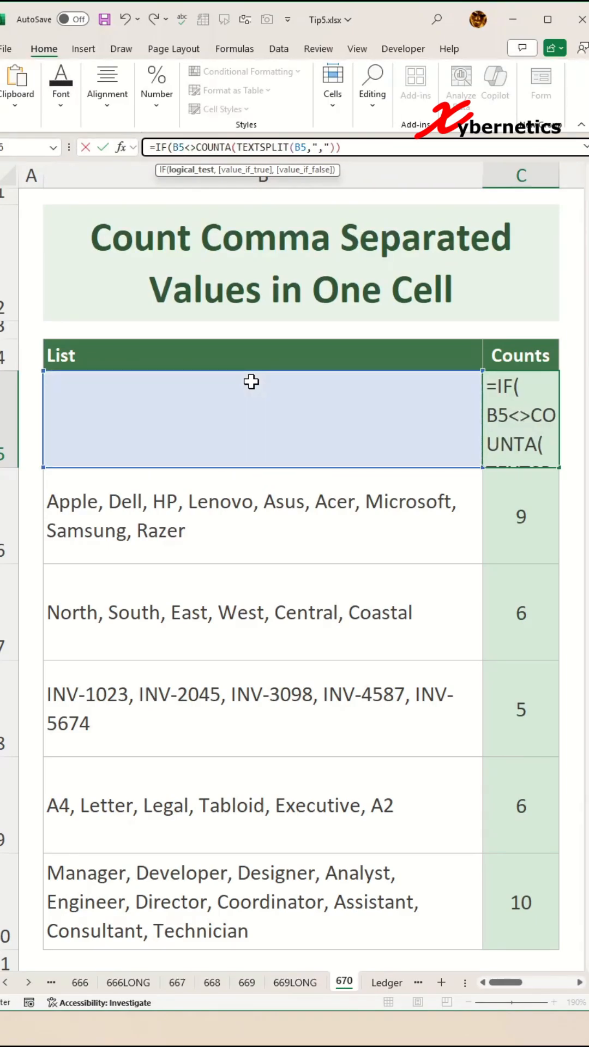
{"action": "type", "text": "\"\","}
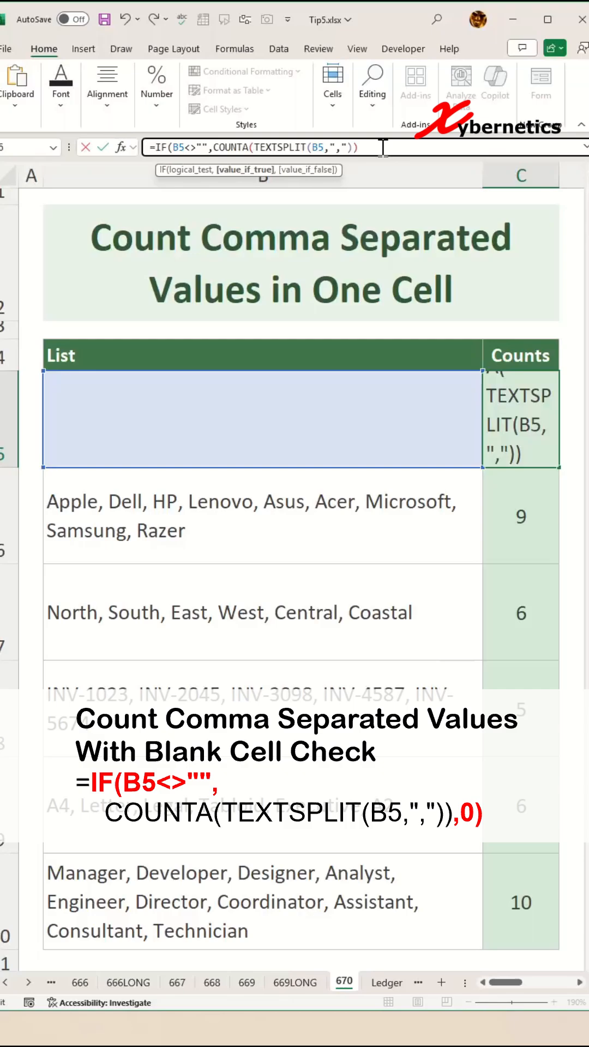
{"action": "key", "text": "Return"}
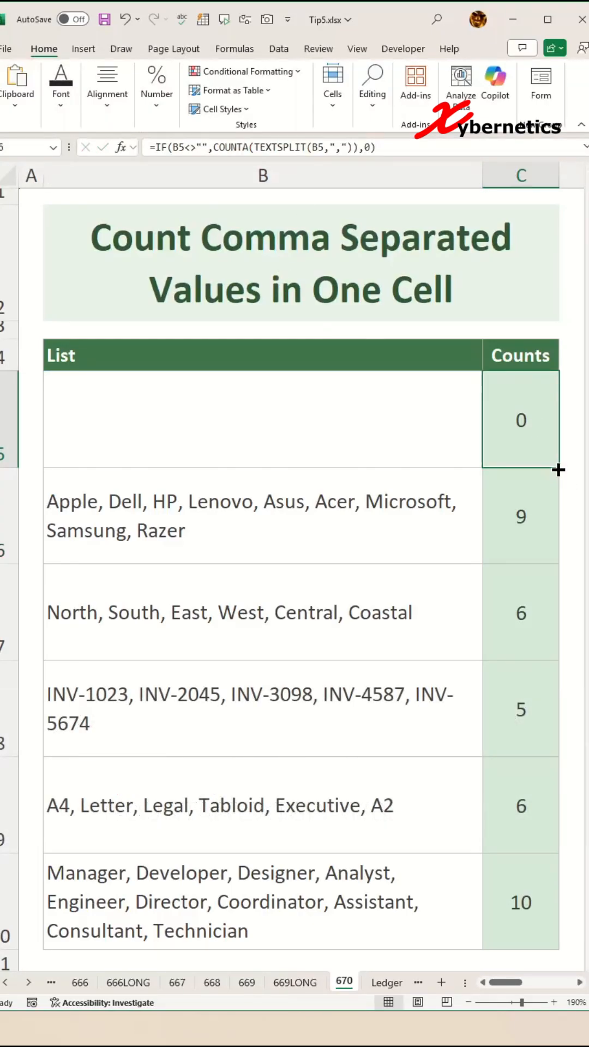
{"action": "left_click", "coordinate": [520, 611]}
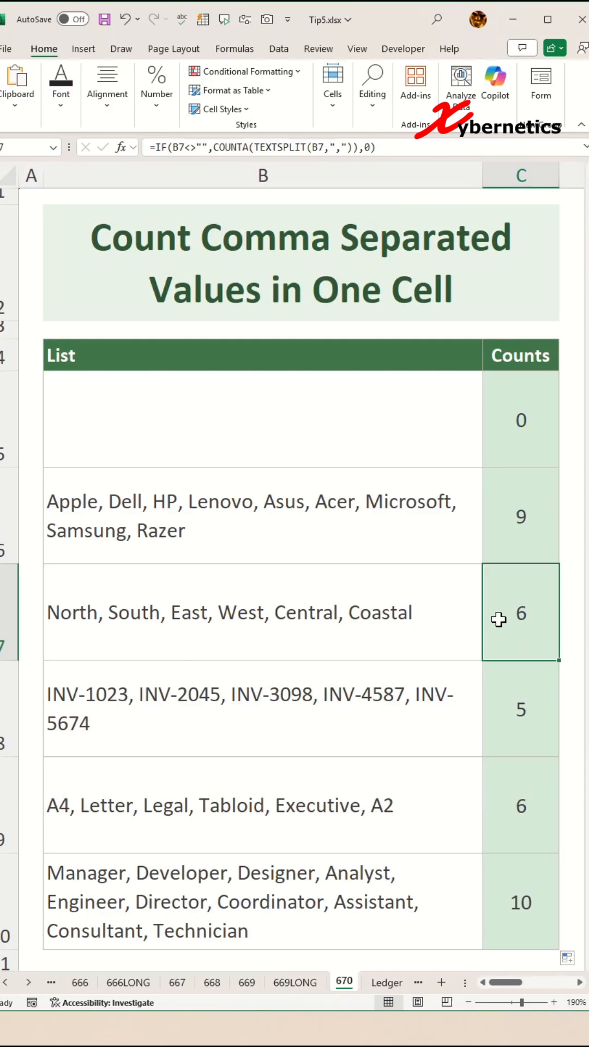